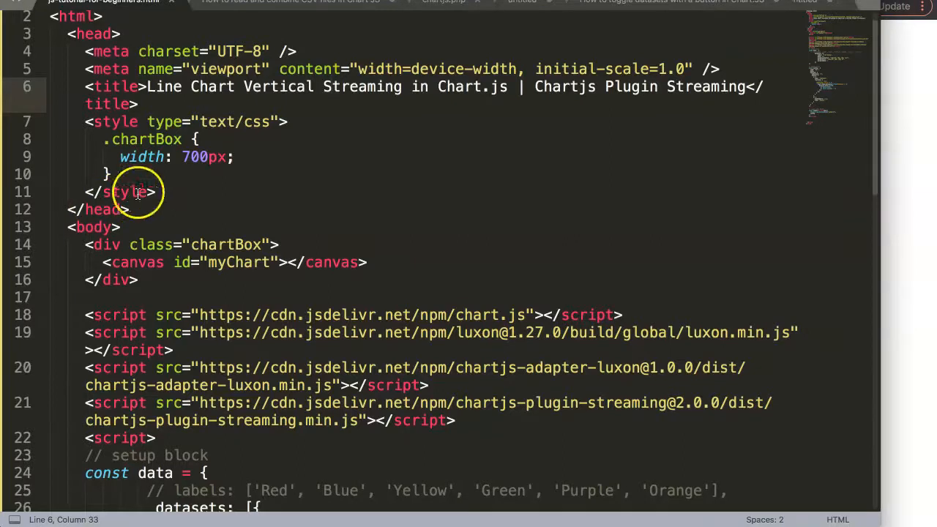
- Paste a copy of the dataset block and relabel it '# of Sales'
{"action": "scroll", "scroll_direction": "down", "scroll_amount": 3}
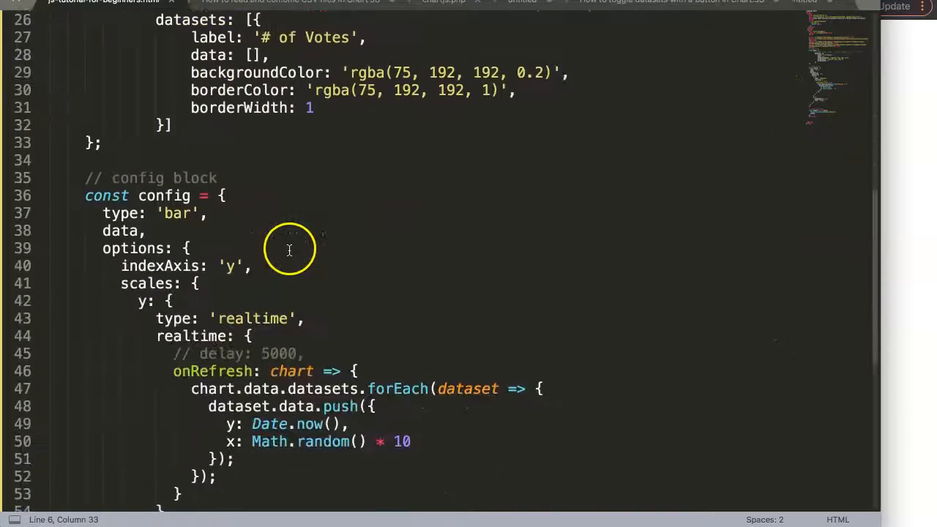
{"action": "scroll", "scroll_direction": "down", "scroll_amount": 3}
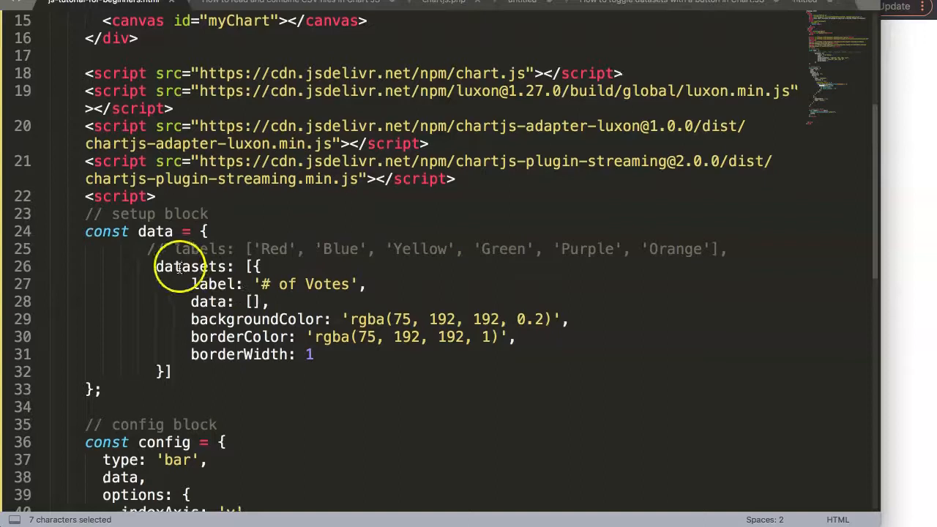
{"action": "scroll", "scroll_direction": "down", "scroll_amount": 3}
{"action": "type", "text": ","}
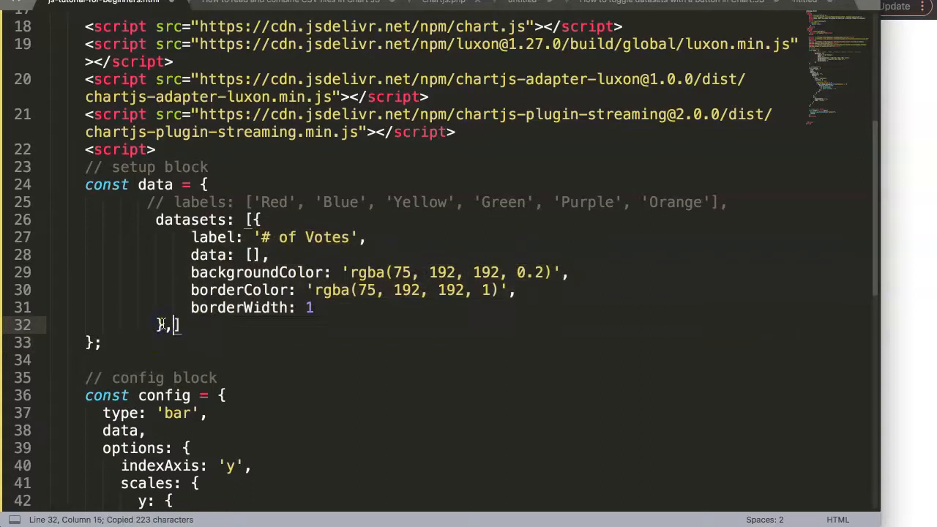
{"action": "key", "text": "cmd+v"}
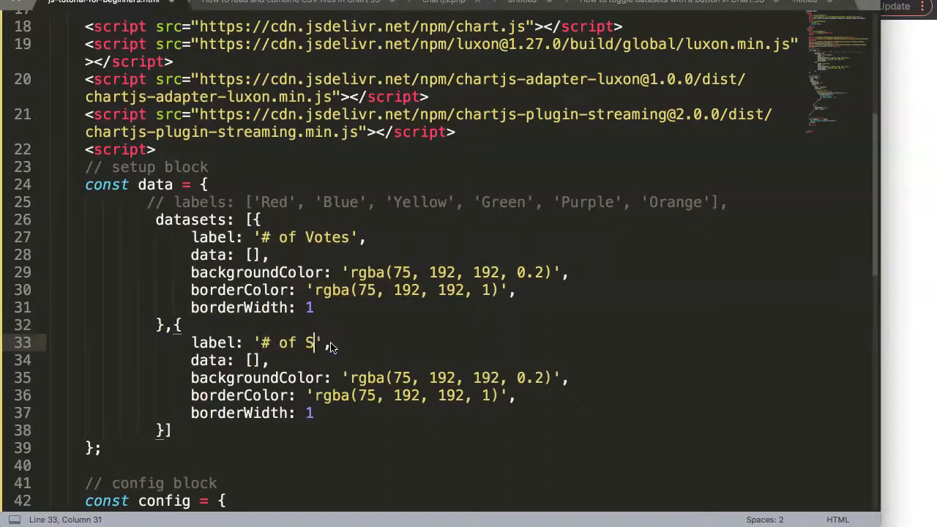
{"action": "type", "text": "ales"}
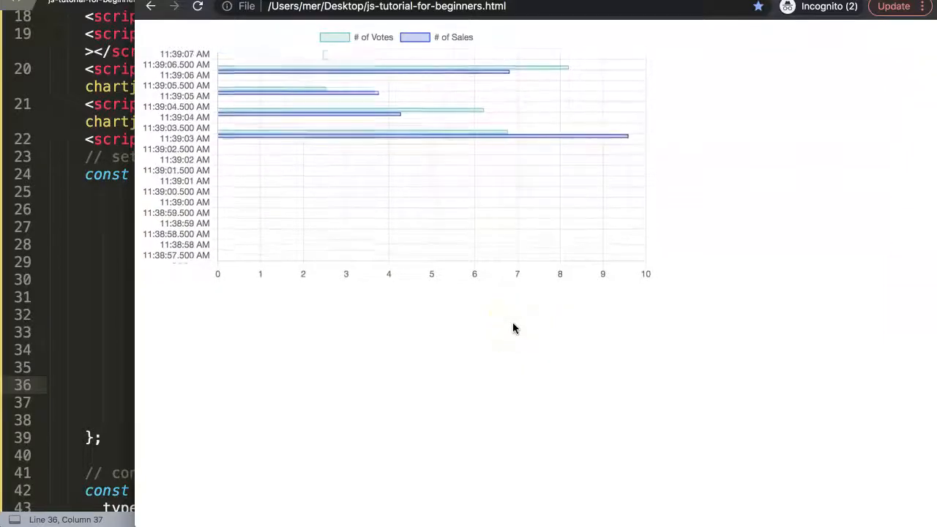
{"action": "mouse_move", "coordinate": [409, 179]}
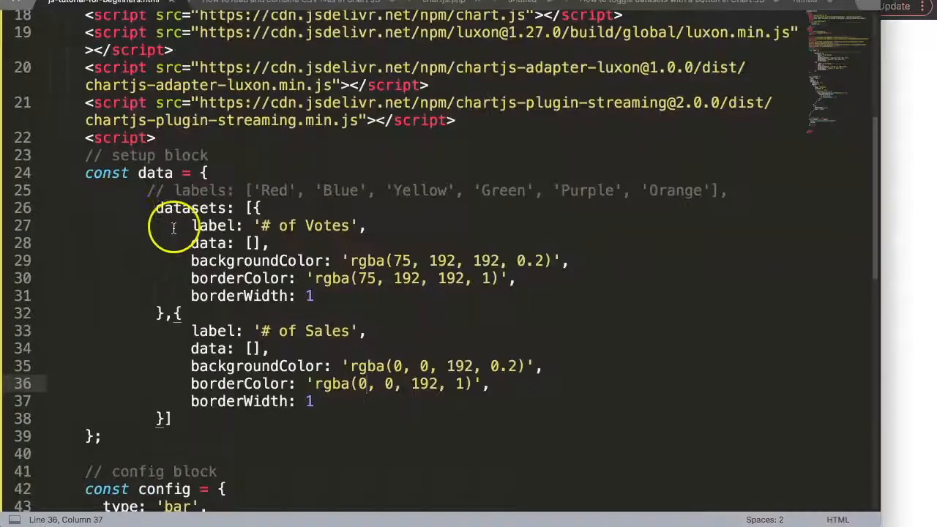
- Replace the config type 'bar' with 'line' and save the file
{"action": "scroll", "scroll_direction": "down", "scroll_amount": 3}
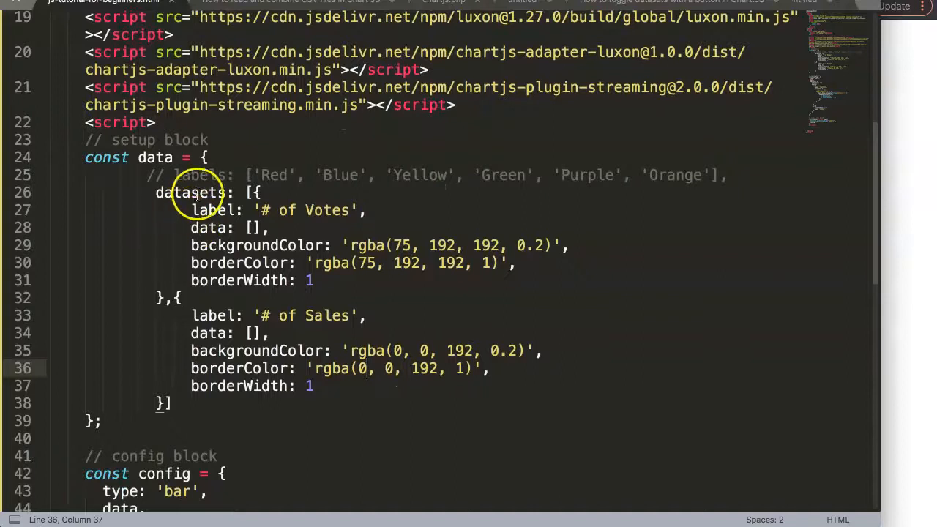
{"action": "scroll", "scroll_direction": "down", "scroll_amount": 3}
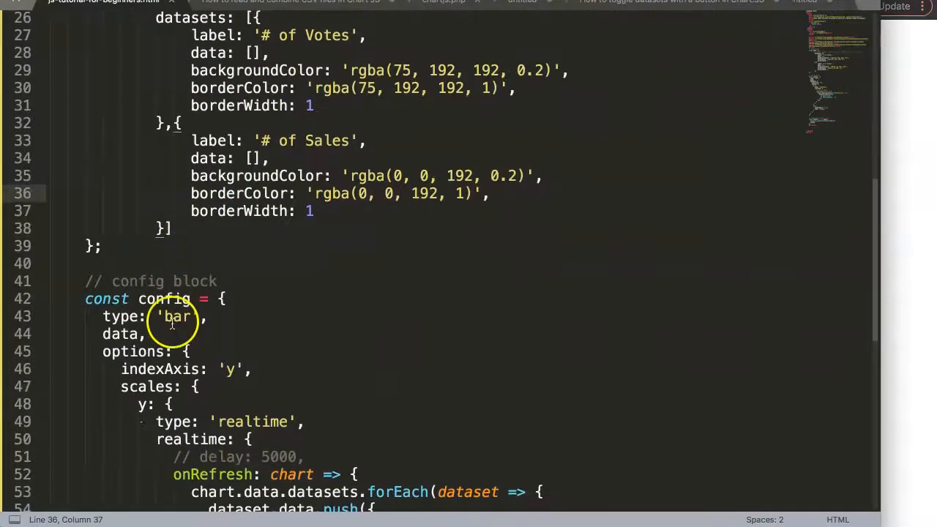
{"action": "type", "text": "line"}
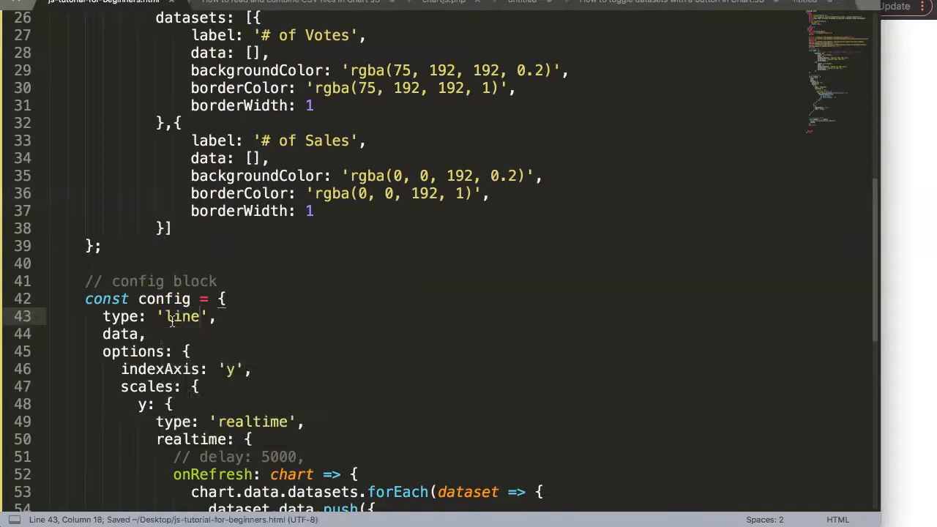
{"action": "mouse_move", "coordinate": [902, 267]}
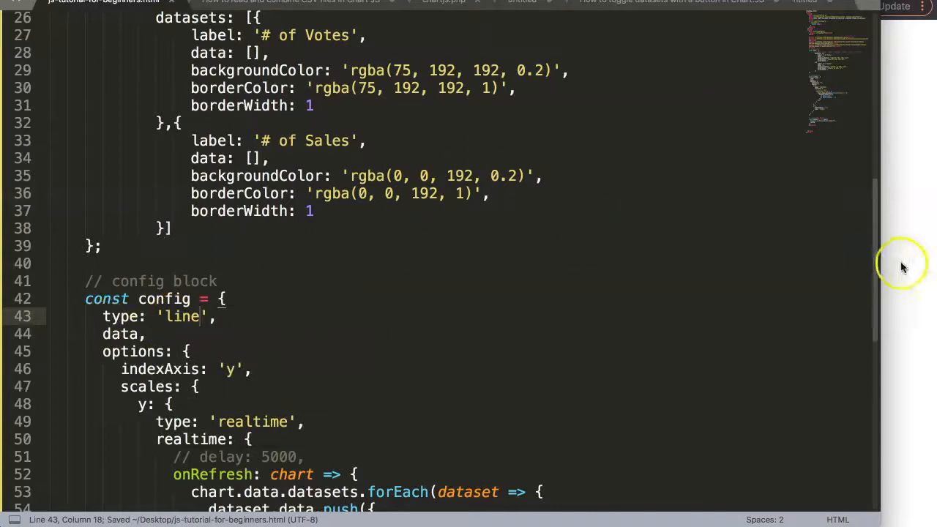